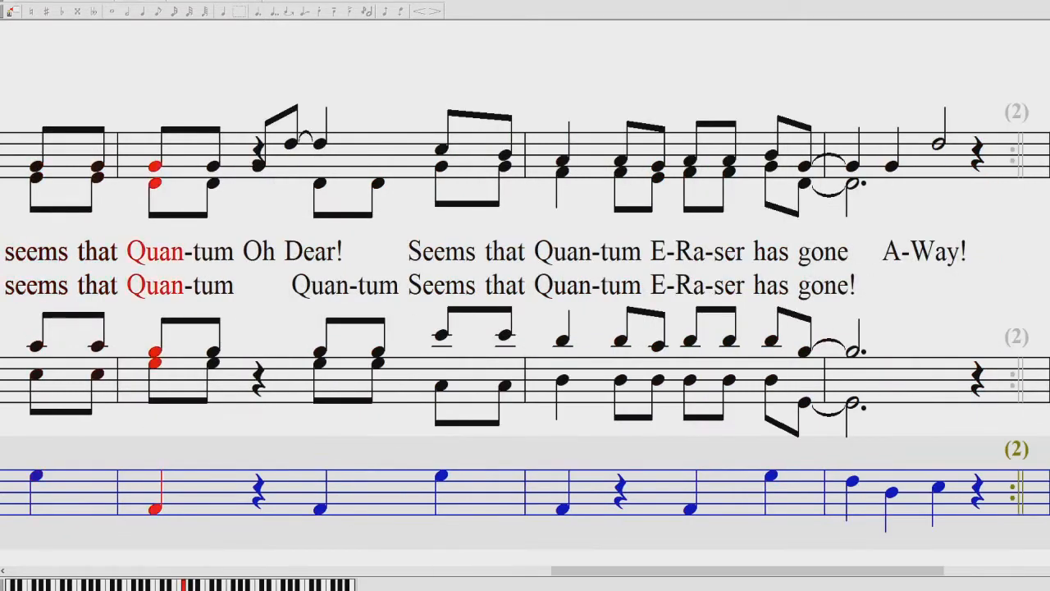
Start playback at the 'Quantum E-Ra-ser' verse and follow it to 'Where have they gone'.
left_click(561, 164)
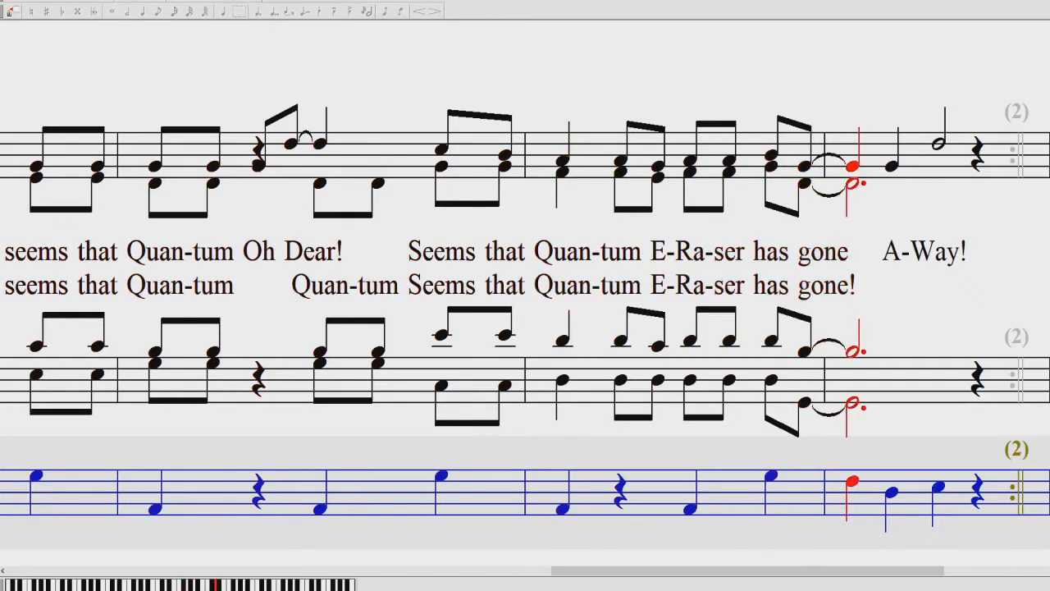
scroll("left", 3)
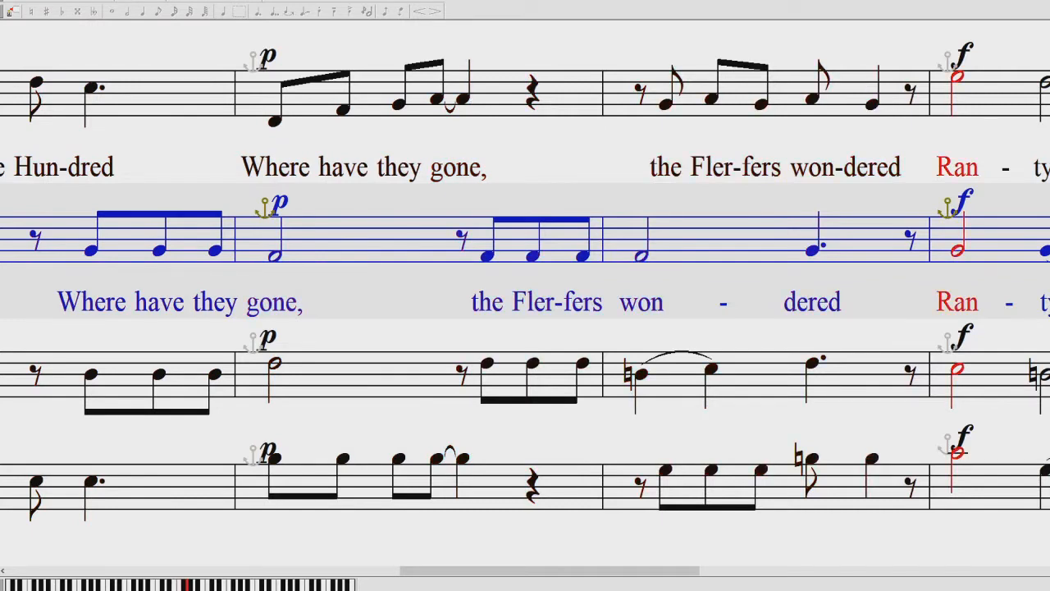
Scroll along with playback through the 'Ranty, you're gone' chorus toward 'In five years'.
scroll("right", 3)
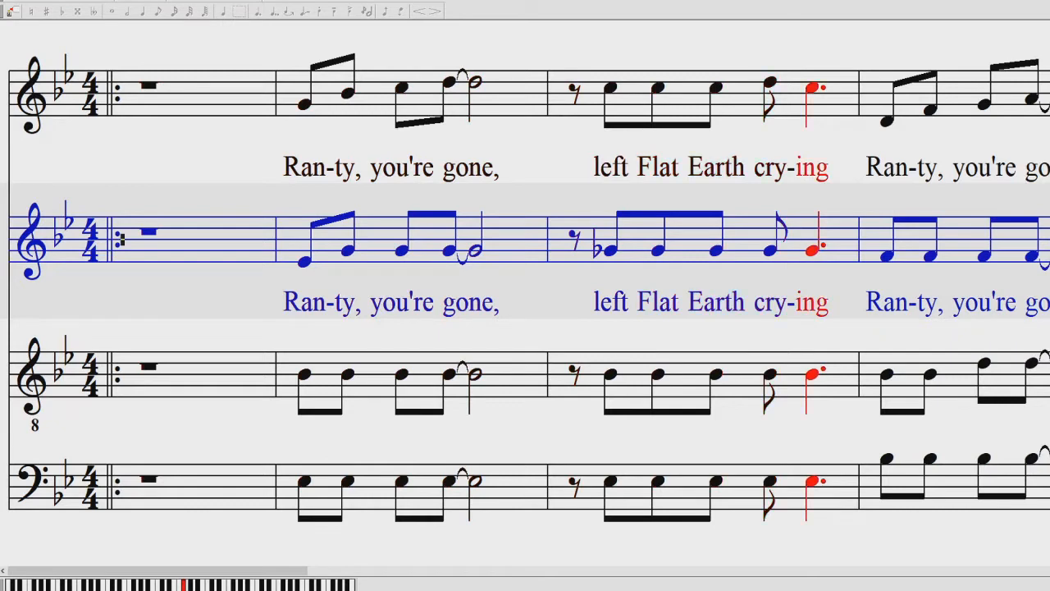
scroll("right", 3)
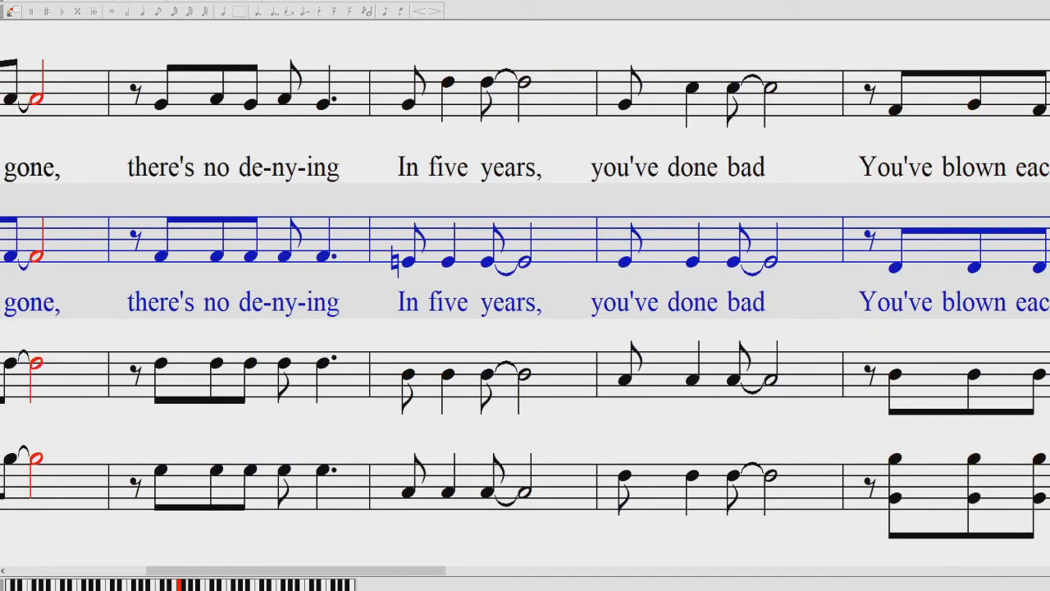